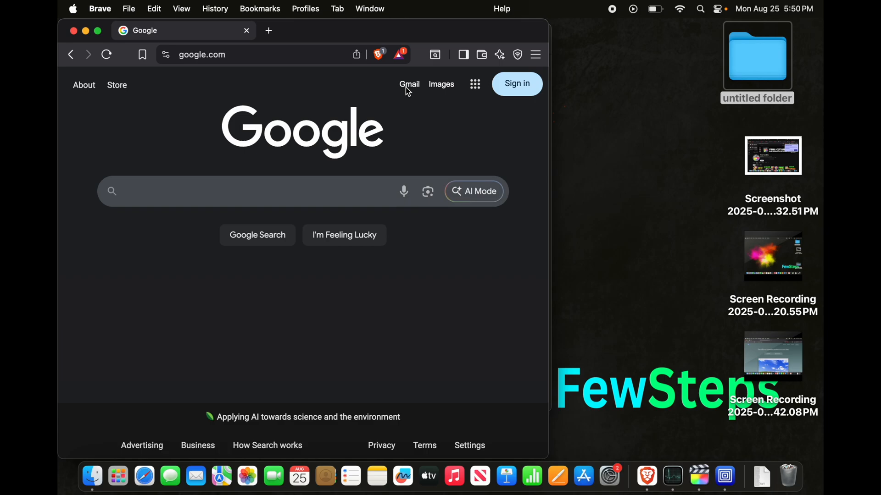
Step: Search Google for 'ipsw downloads' using the suggestion
{"action": "type", "text": "ipsw downloa"}
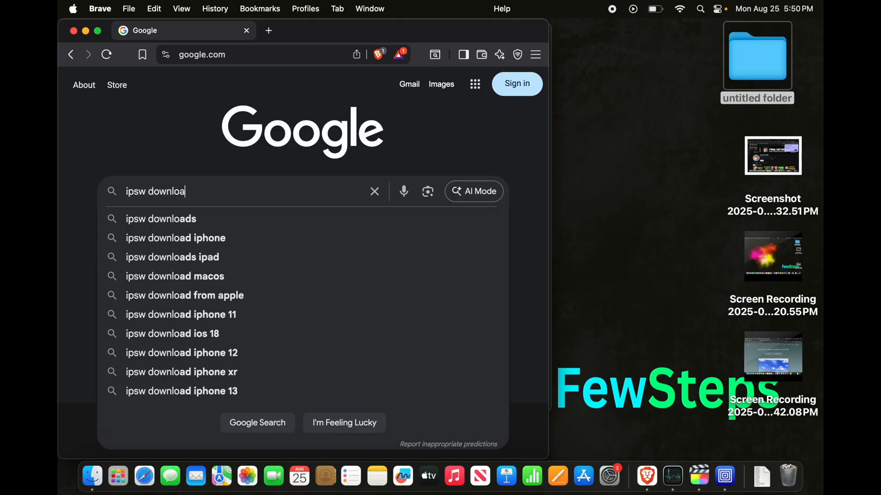
{"action": "left_click", "coordinate": [161, 218]}
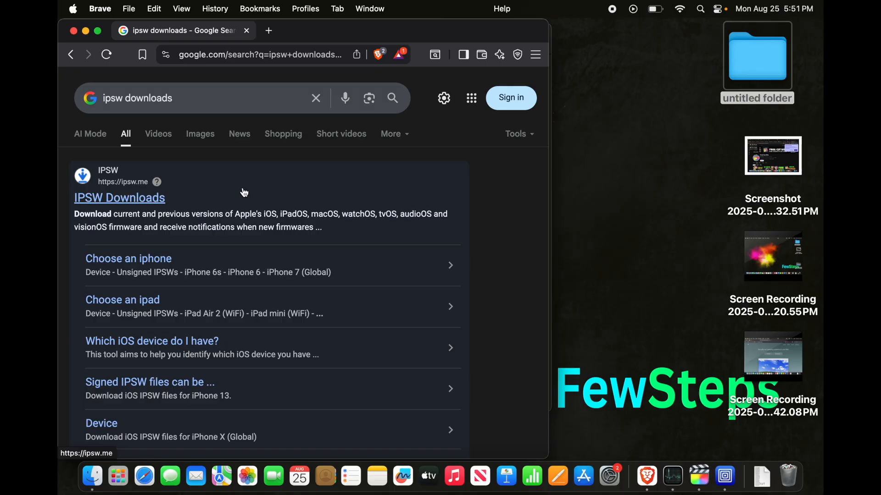
{"action": "mouse_move", "coordinate": [120, 223]}
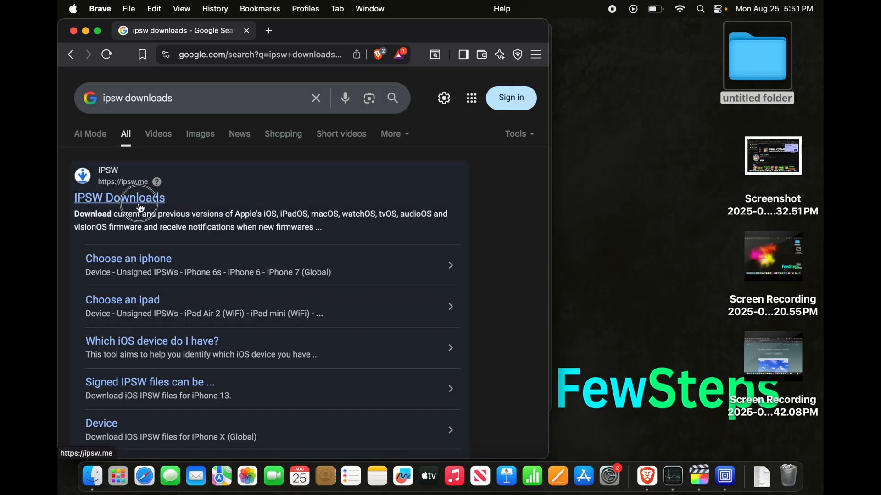
Step: Open the IPSW Downloads result and browse the iPhone, iPad, Mac, Vision, Apple TV, HomePod choices
{"action": "left_click", "coordinate": [119, 197]}
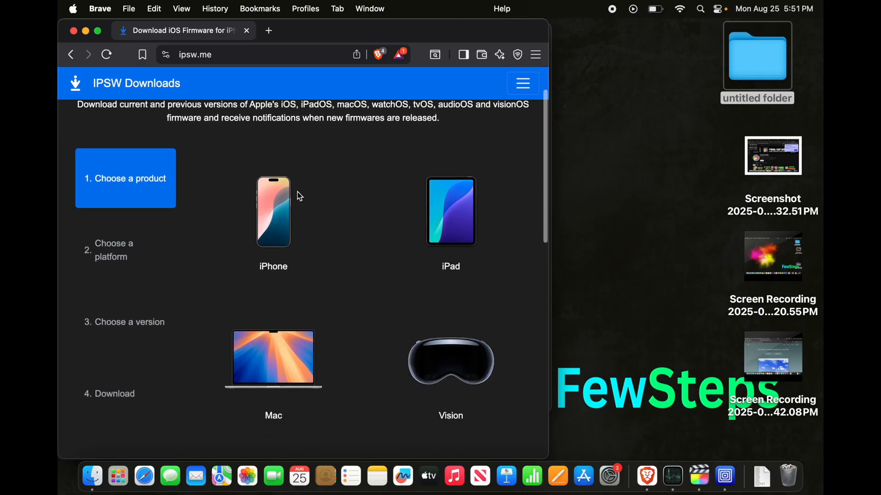
{"action": "scroll", "scroll_direction": "up", "scroll_amount": 3}
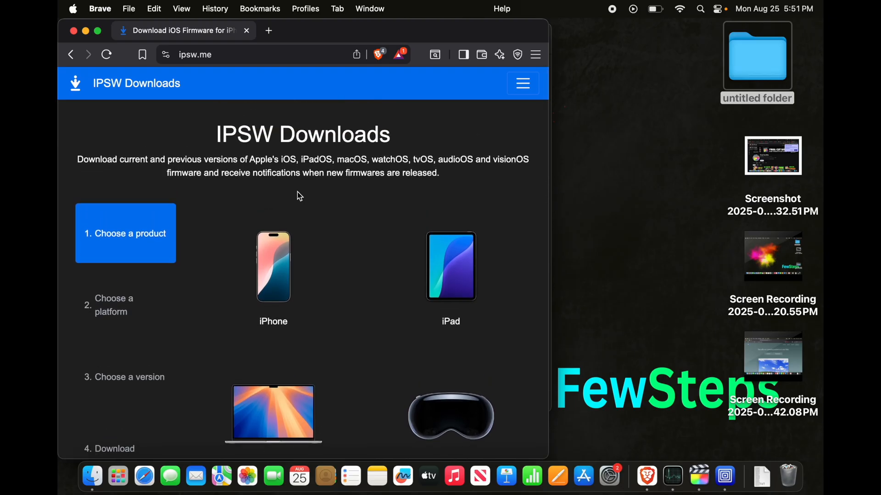
{"action": "mouse_move", "coordinate": [264, 167]}
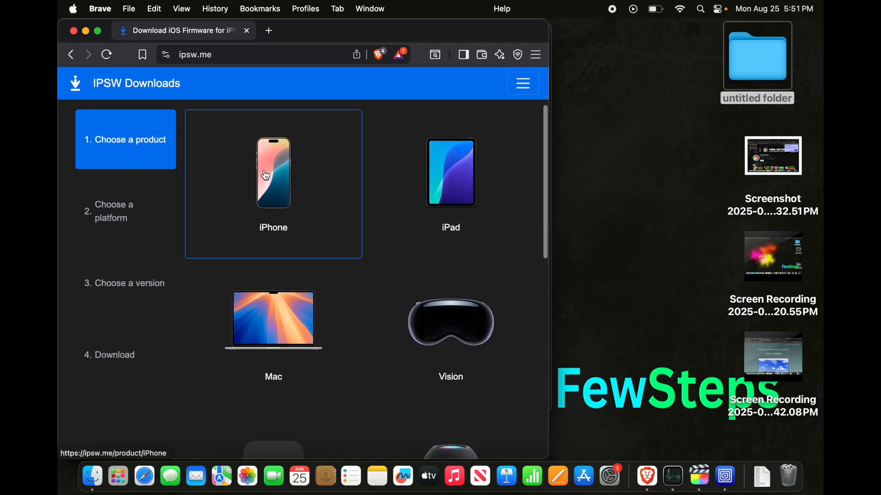
{"action": "scroll", "scroll_direction": "up", "scroll_amount": 3}
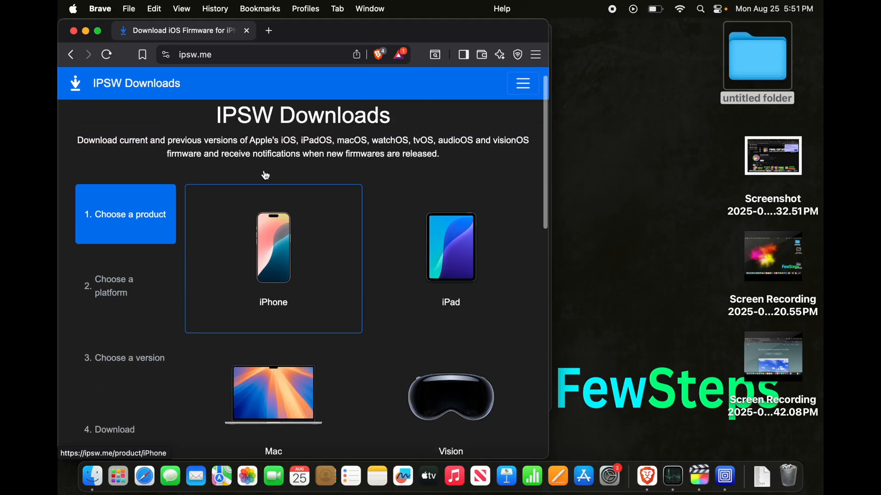
{"action": "scroll", "scroll_direction": "down", "scroll_amount": 3}
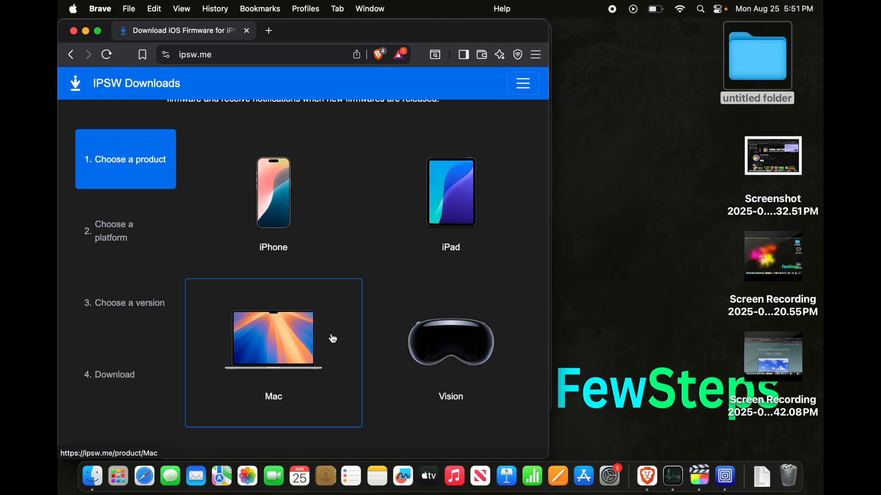
{"action": "scroll", "scroll_direction": "down", "scroll_amount": 3}
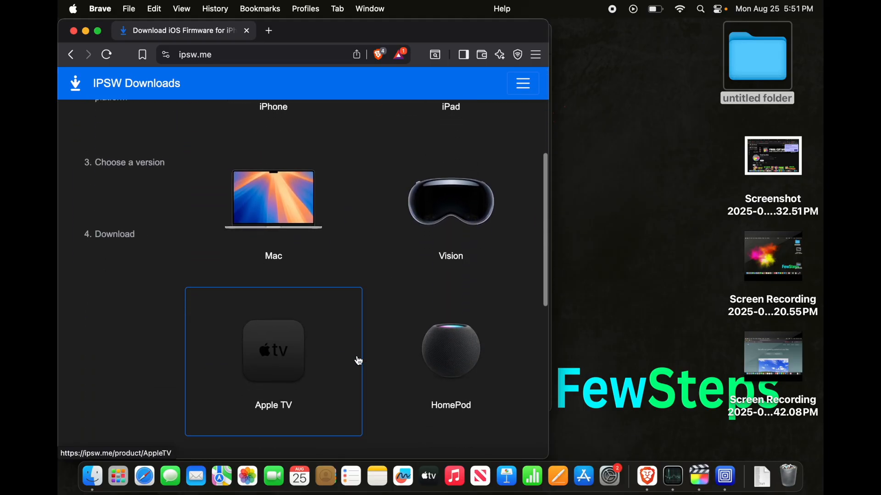
{"action": "scroll", "scroll_direction": "down", "scroll_amount": 3}
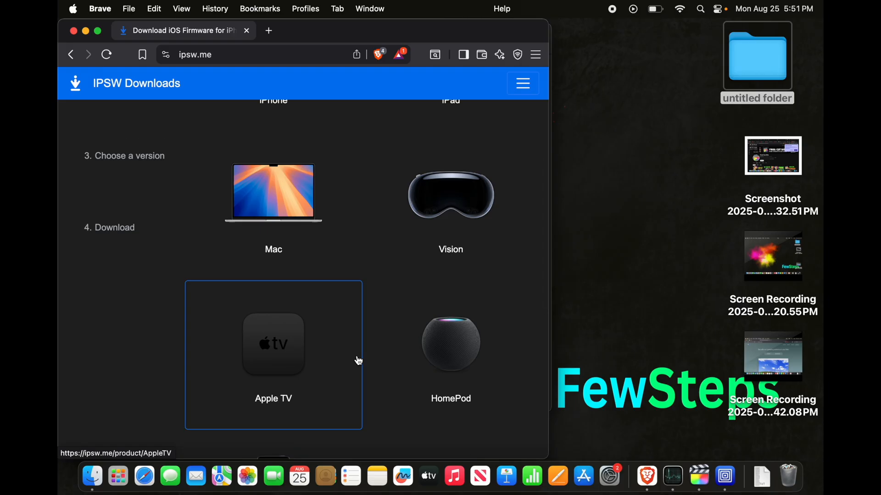
{"action": "scroll", "scroll_direction": "up", "scroll_amount": 3}
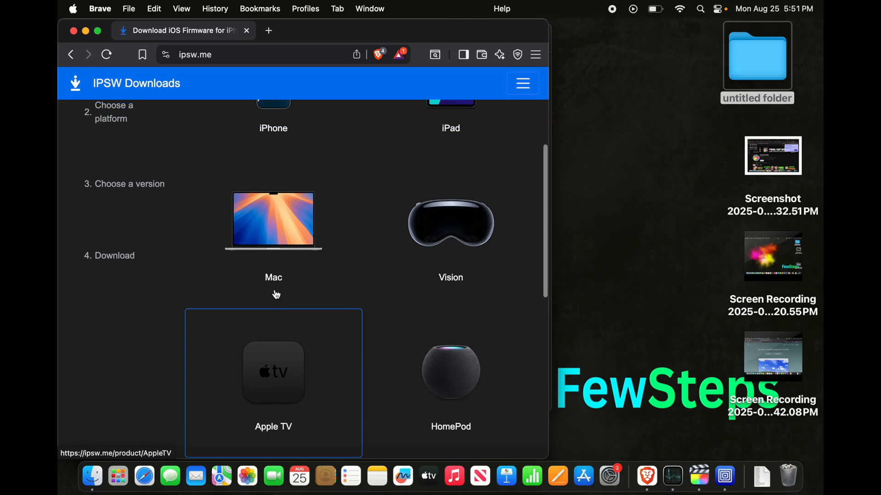
{"action": "mouse_move", "coordinate": [273, 220]}
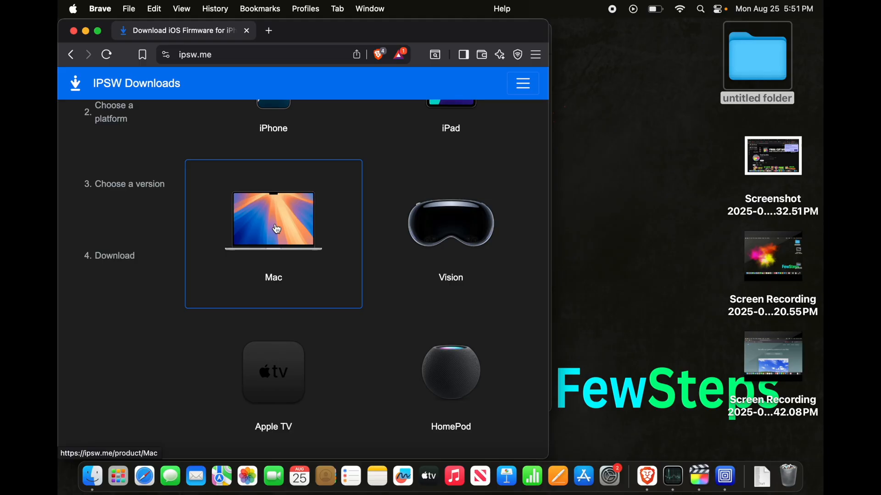
Step: Choose Mac and browse the MacBook Air, MacBook Pro, Mac Studio and iMac models
{"action": "left_click", "coordinate": [273, 219]}
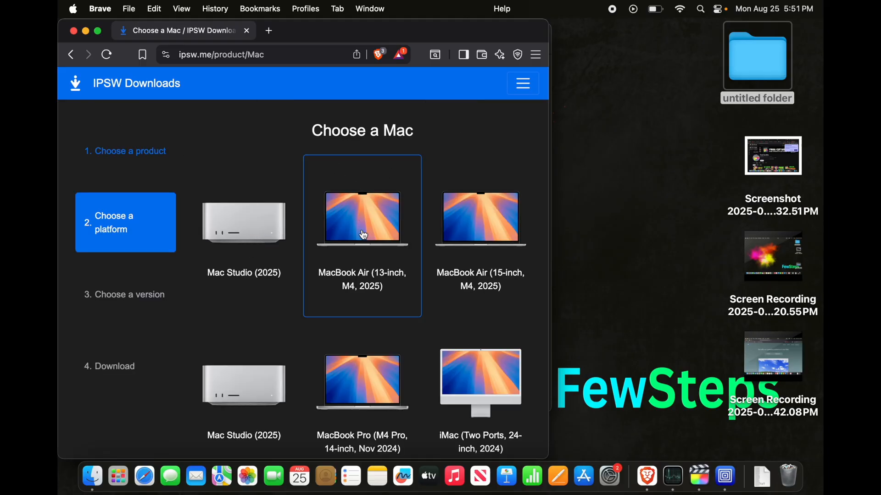
{"action": "scroll", "scroll_direction": "down", "scroll_amount": 3}
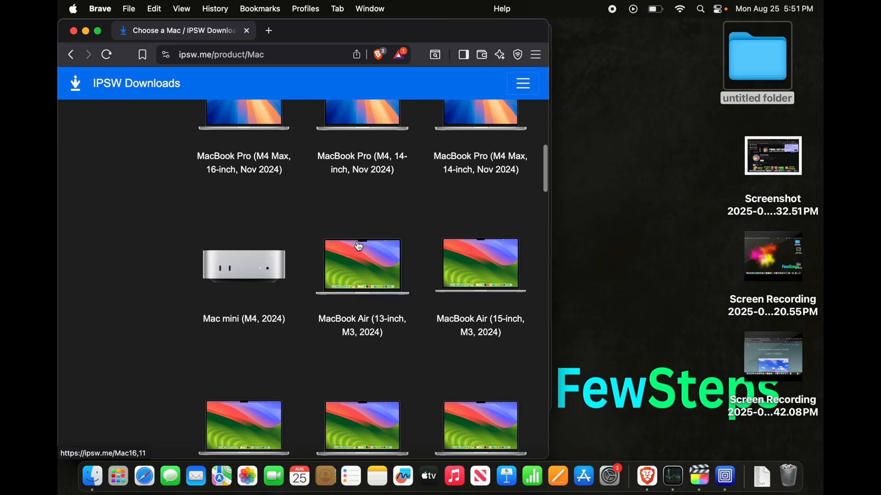
{"action": "scroll", "scroll_direction": "up", "scroll_amount": 3}
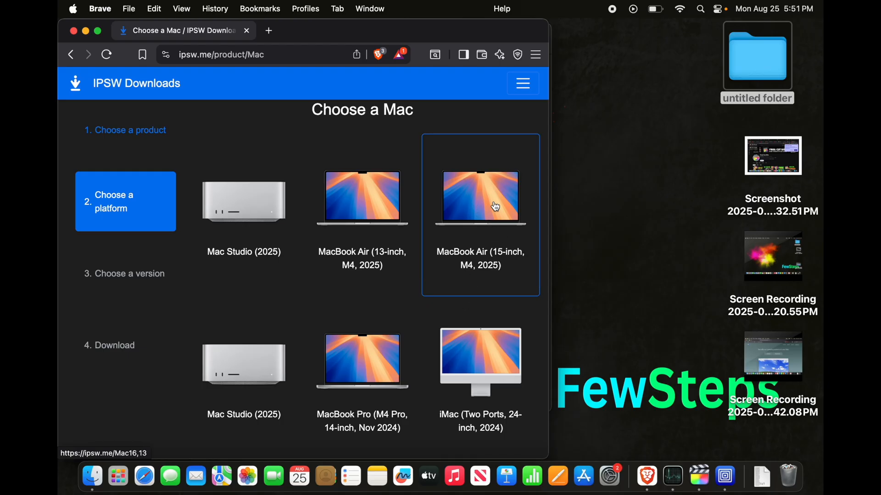
{"action": "mouse_move", "coordinate": [393, 358]}
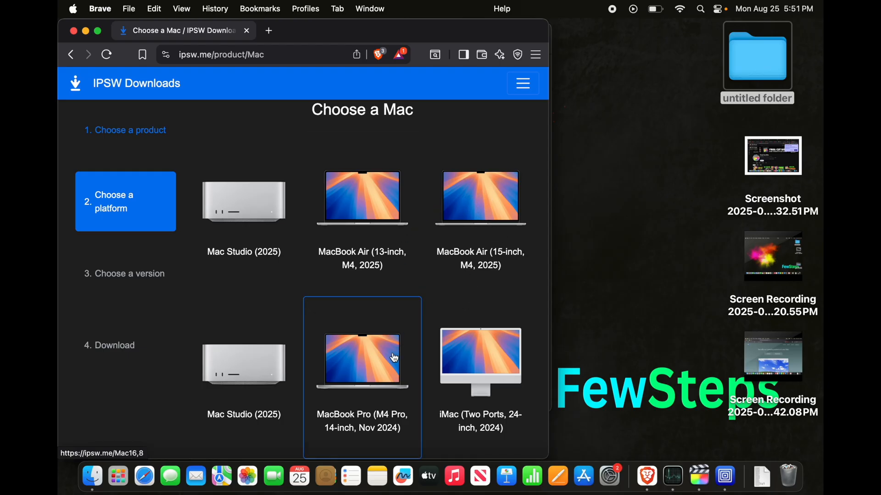
{"action": "scroll", "scroll_direction": "down", "scroll_amount": 3}
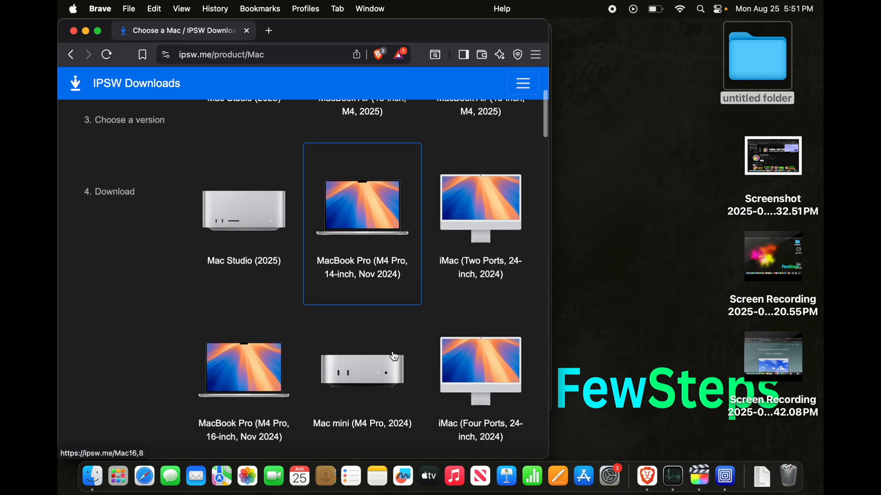
{"action": "scroll", "scroll_direction": "up", "scroll_amount": 3}
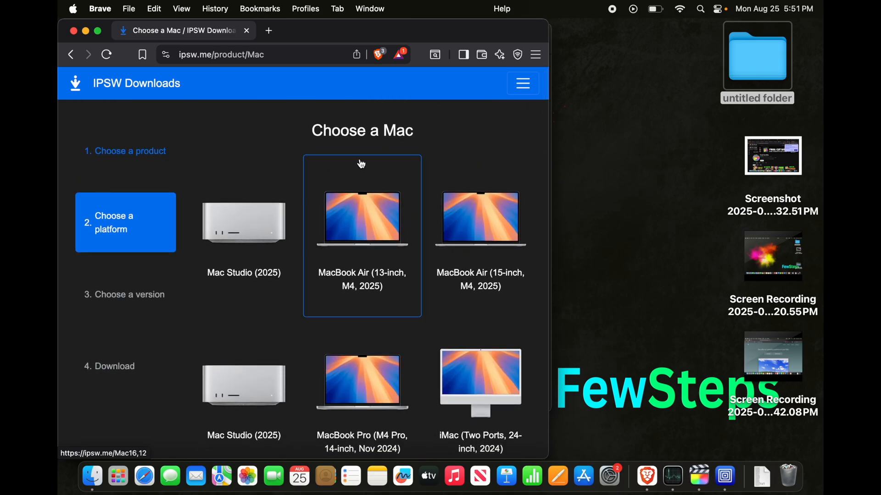
{"action": "mouse_move", "coordinate": [461, 139]}
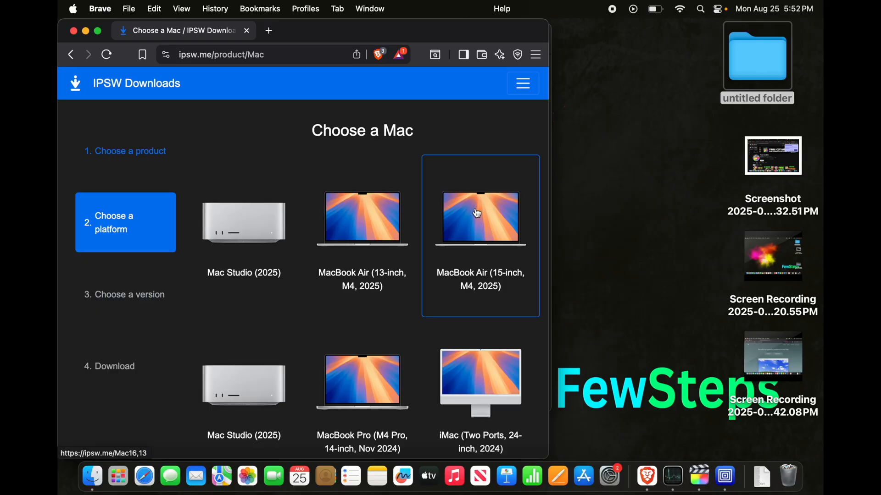
{"action": "mouse_move", "coordinate": [469, 246]}
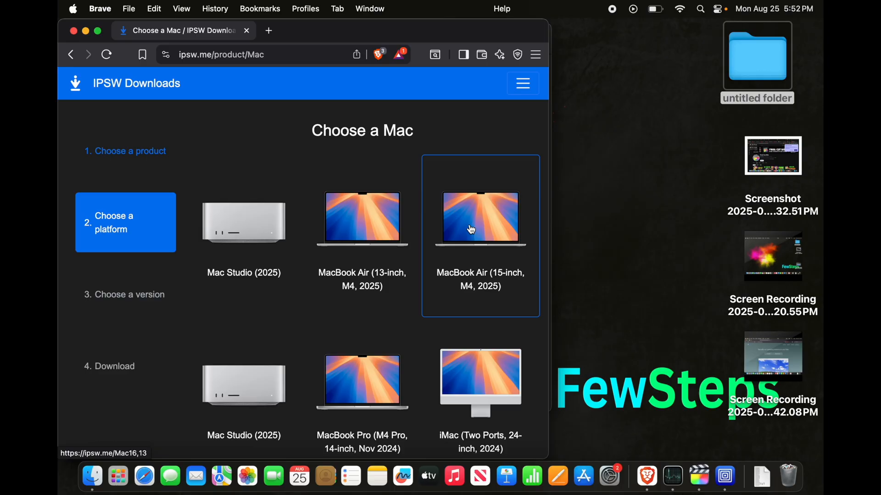
Step: Pick the MacBook Air (15-inch, M4, 2025) and scroll its signed IPSW list
{"action": "left_click", "coordinate": [480, 218]}
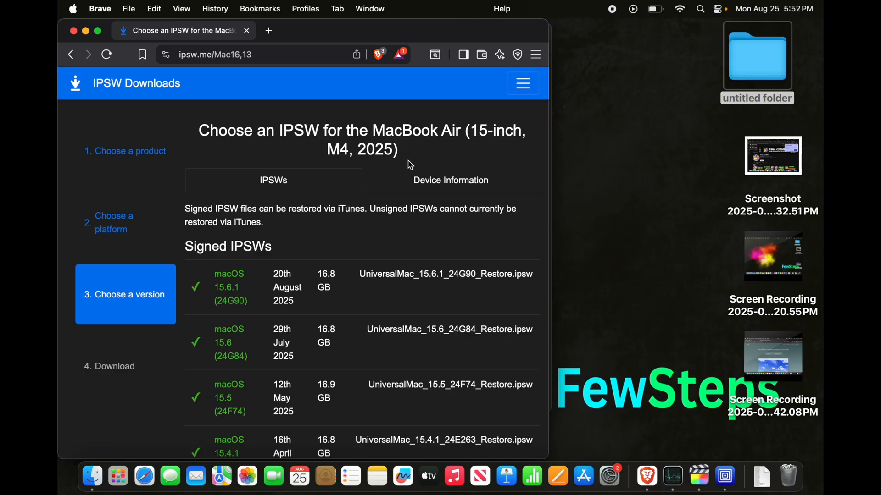
{"action": "mouse_move", "coordinate": [288, 290]}
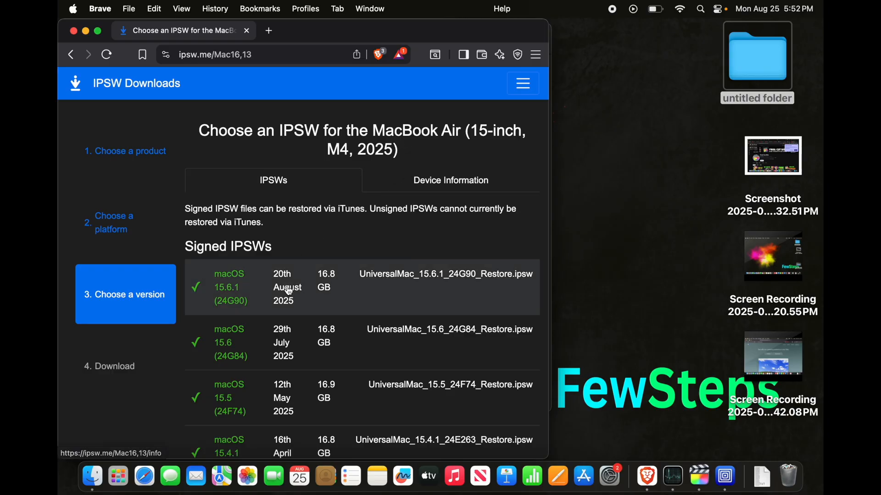
{"action": "mouse_move", "coordinate": [265, 160]}
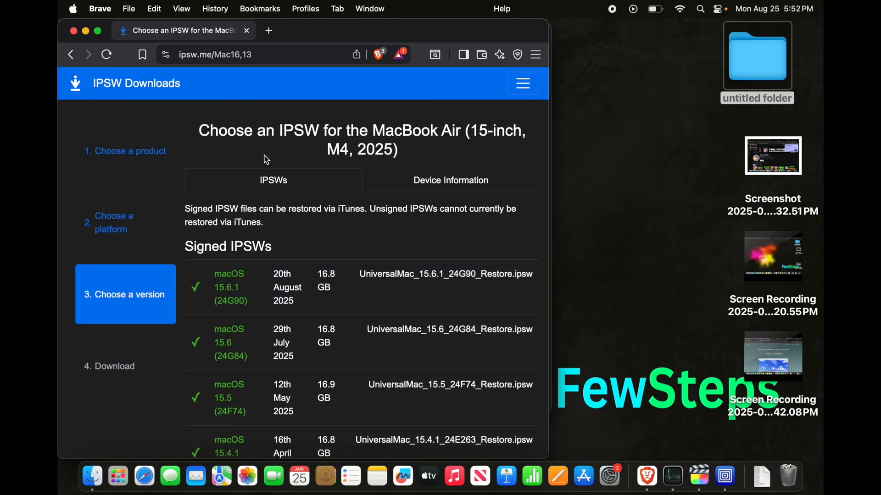
{"action": "mouse_move", "coordinate": [280, 147]}
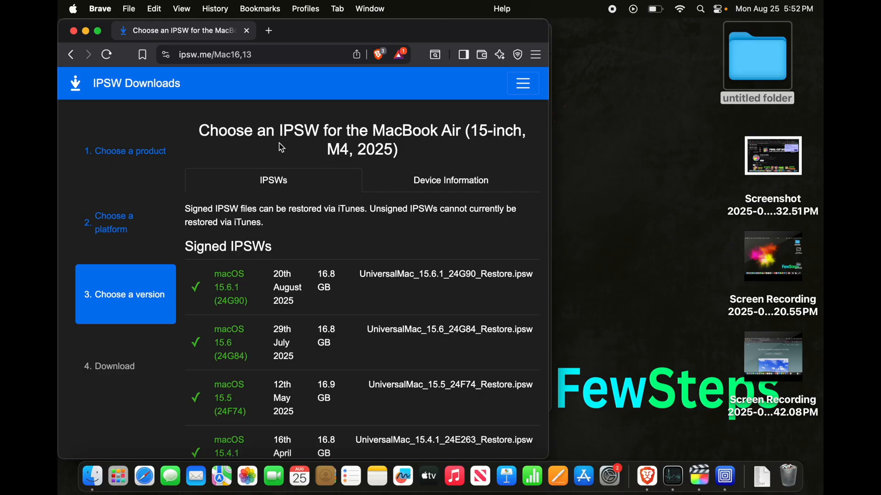
{"action": "mouse_move", "coordinate": [444, 137]}
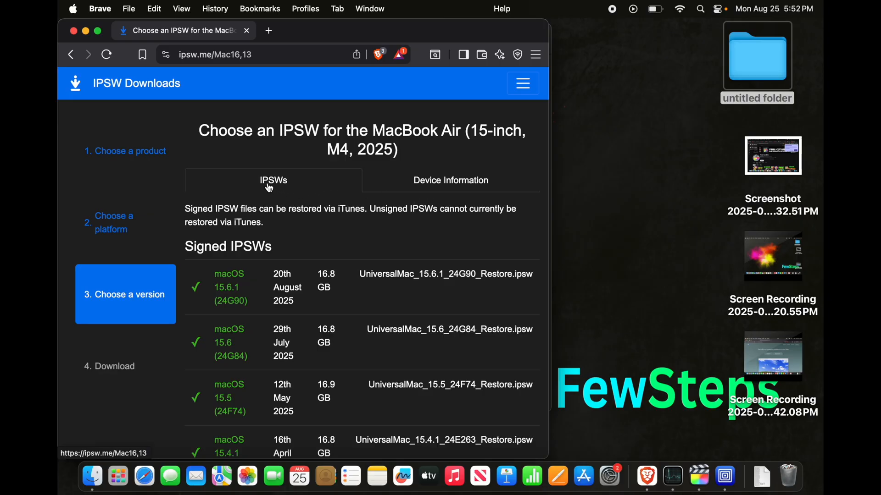
{"action": "mouse_move", "coordinate": [462, 198]}
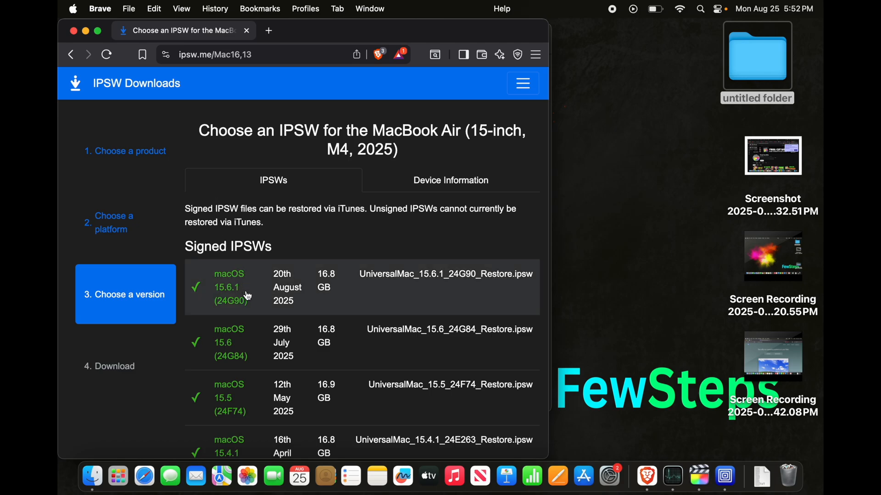
{"action": "mouse_move", "coordinate": [227, 218]}
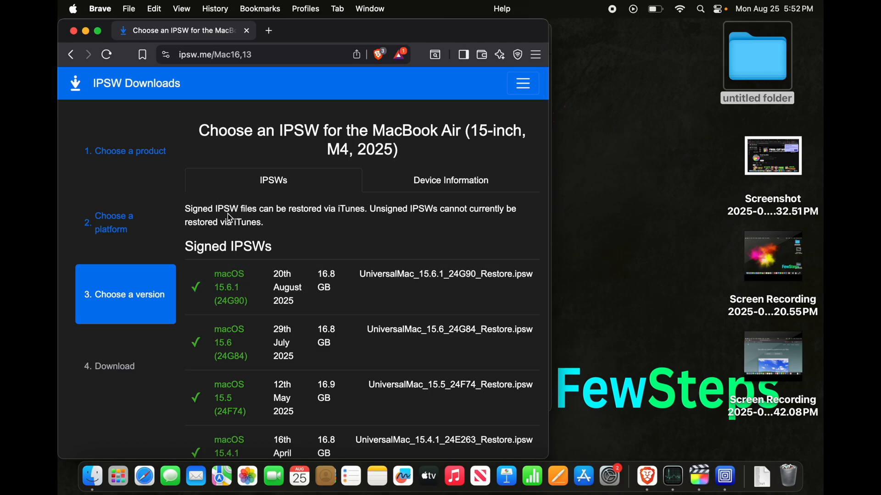
{"action": "mouse_move", "coordinate": [275, 218]}
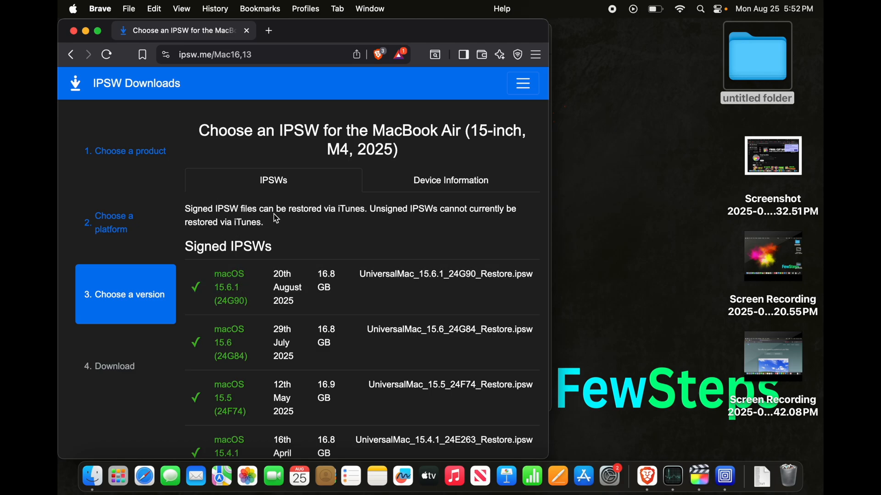
{"action": "mouse_move", "coordinate": [373, 223]}
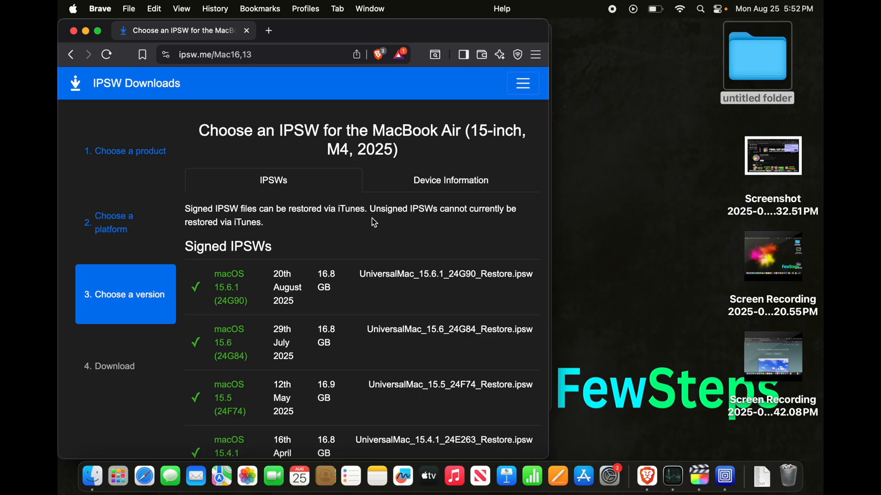
{"action": "mouse_move", "coordinate": [465, 223]}
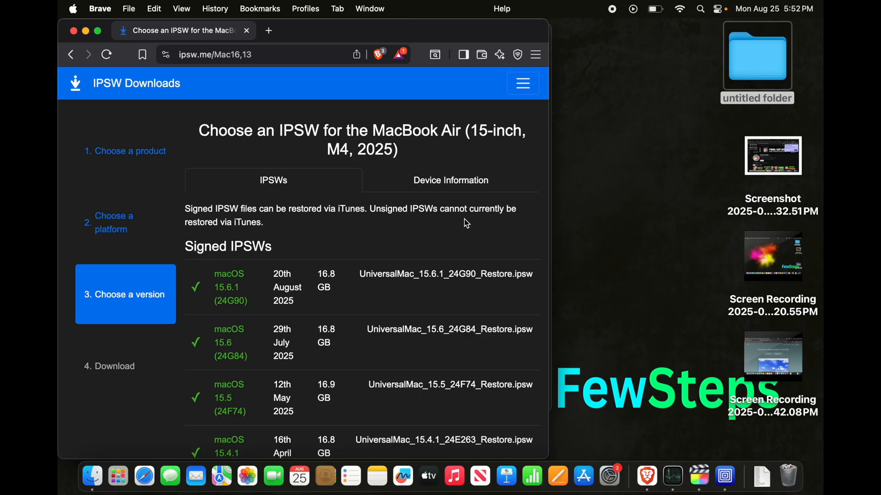
{"action": "mouse_move", "coordinate": [286, 233]}
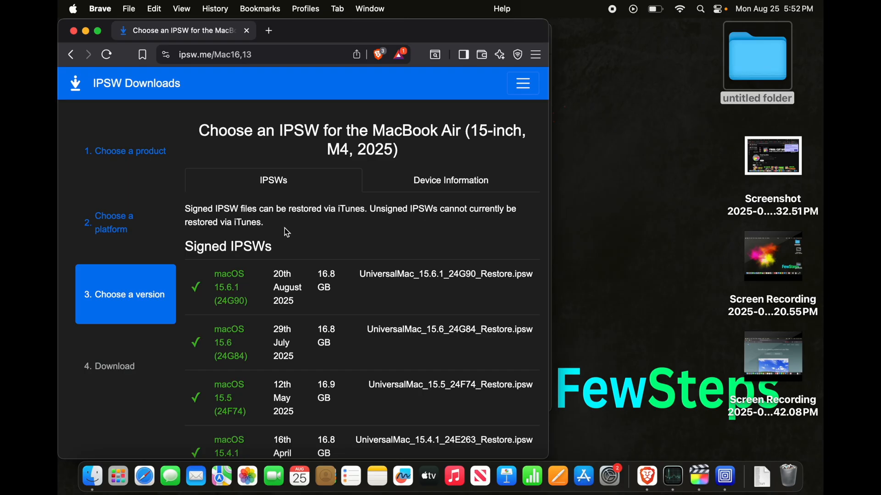
{"action": "scroll", "scroll_direction": "down", "scroll_amount": 3}
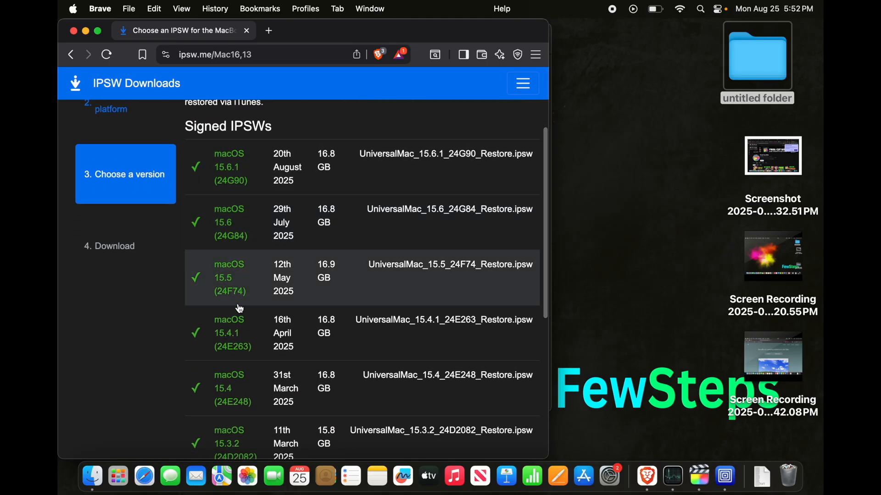
{"action": "scroll", "scroll_direction": "down", "scroll_amount": 3}
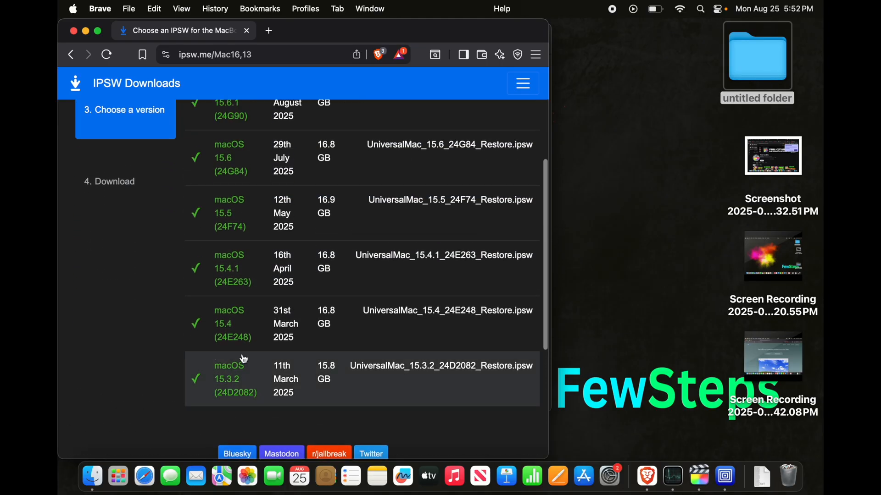
{"action": "scroll", "scroll_direction": "up", "scroll_amount": 3}
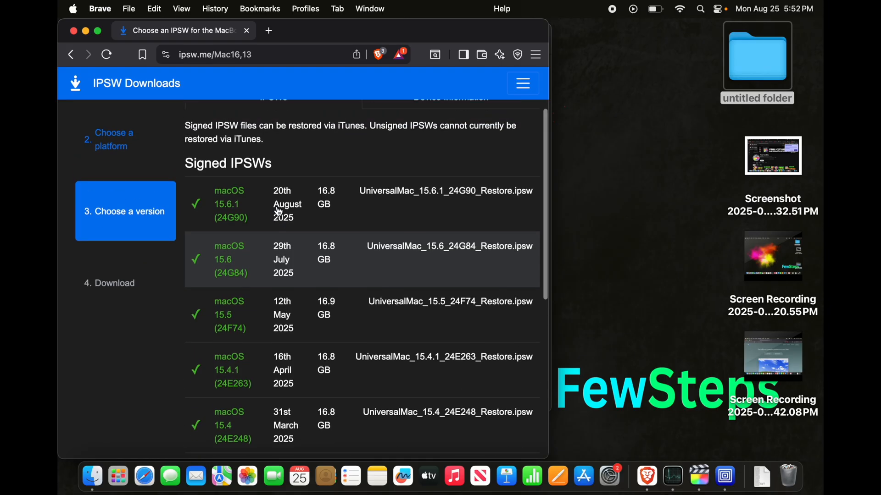
{"action": "scroll", "scroll_direction": "up", "scroll_amount": 3}
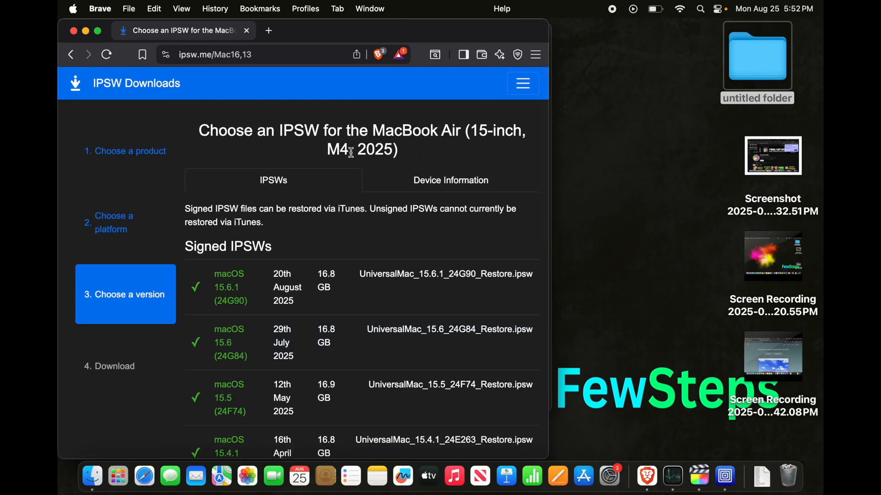
{"action": "scroll", "scroll_direction": "down", "scroll_amount": 3}
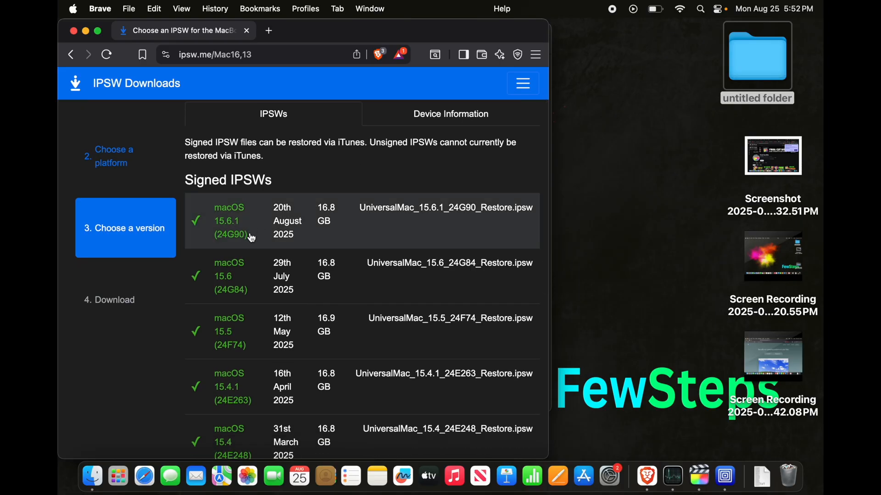
{"action": "mouse_move", "coordinate": [267, 252]}
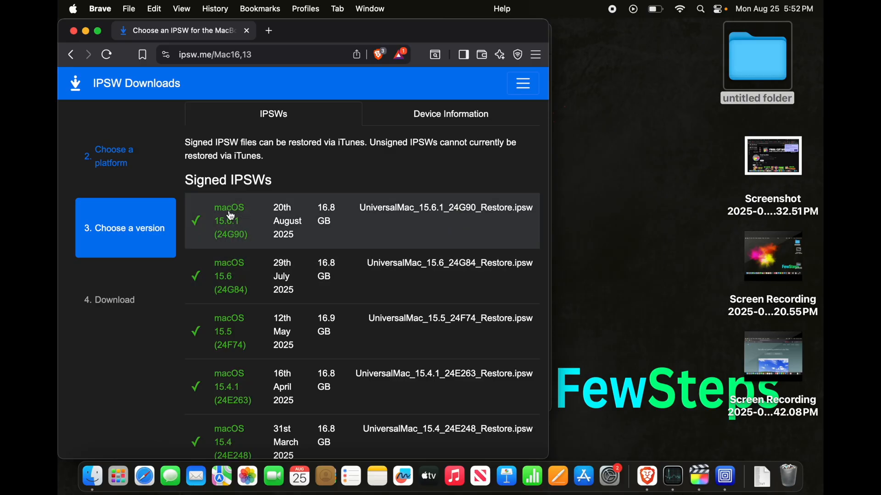
Step: Review the signed macOS builds from 15.6.1 down to 15.3.2
{"action": "scroll", "scroll_direction": "down", "scroll_amount": 3}
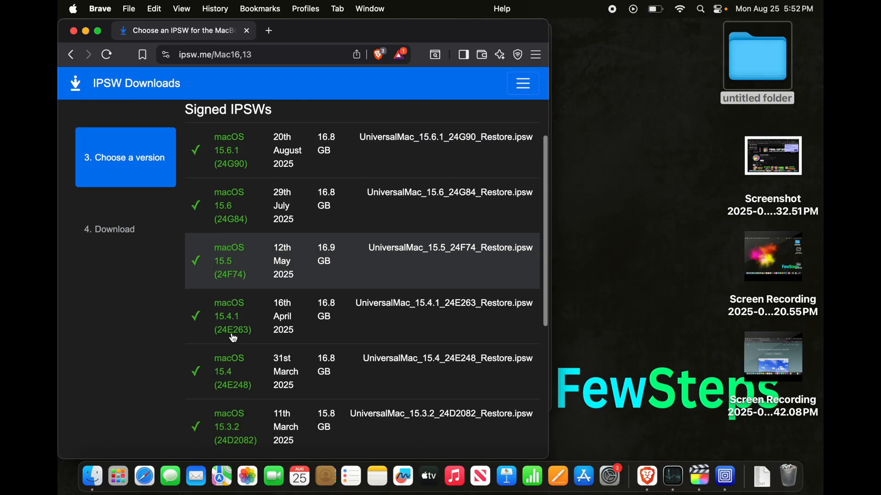
{"action": "scroll", "scroll_direction": "up", "scroll_amount": 3}
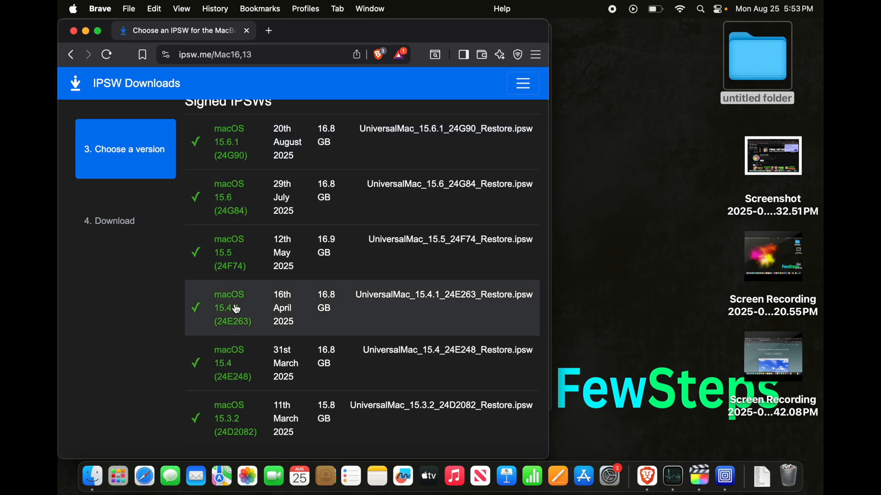
{"action": "scroll", "scroll_direction": "up", "scroll_amount": 3}
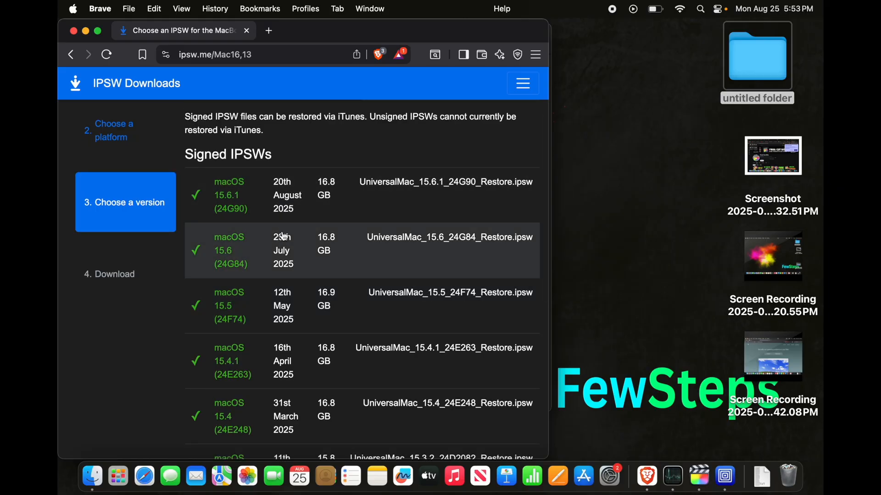
{"action": "mouse_move", "coordinate": [343, 222]}
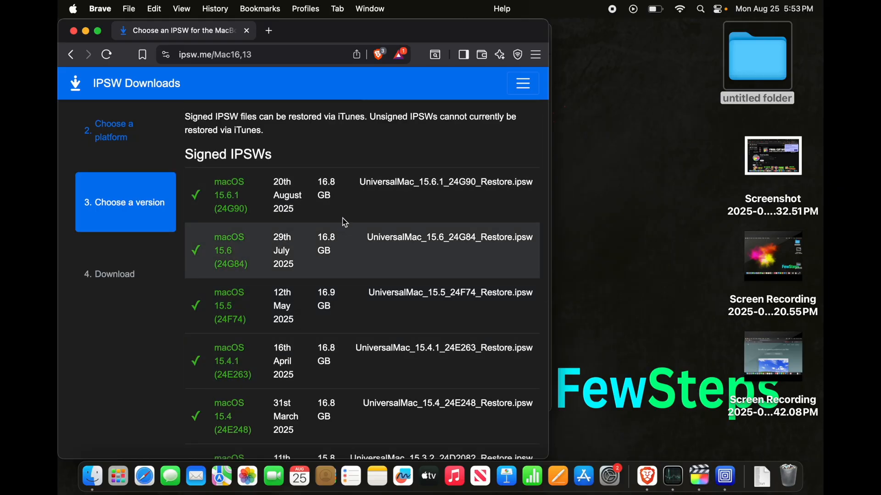
{"action": "mouse_move", "coordinate": [349, 259]}
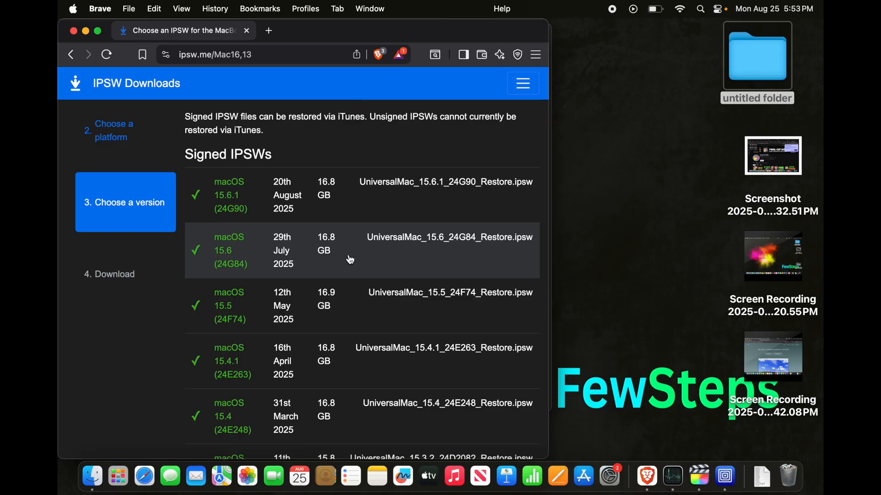
{"action": "scroll", "scroll_direction": "down", "scroll_amount": 3}
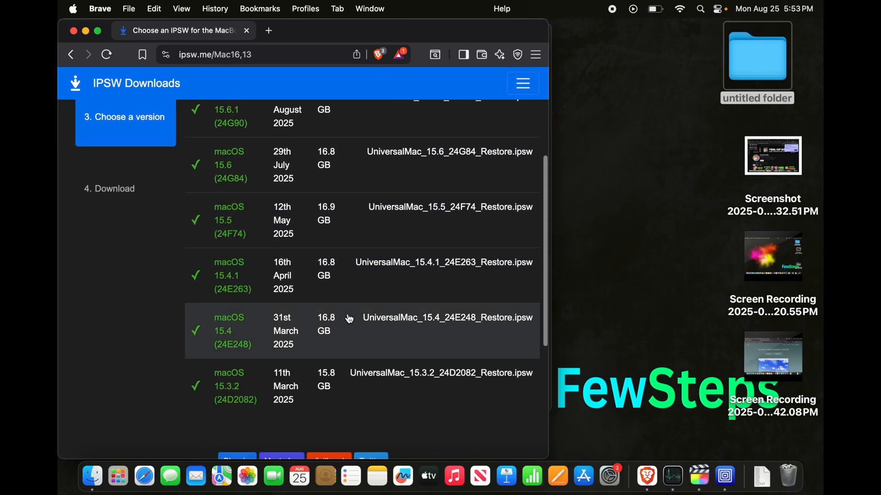
{"action": "scroll", "scroll_direction": "down", "scroll_amount": 3}
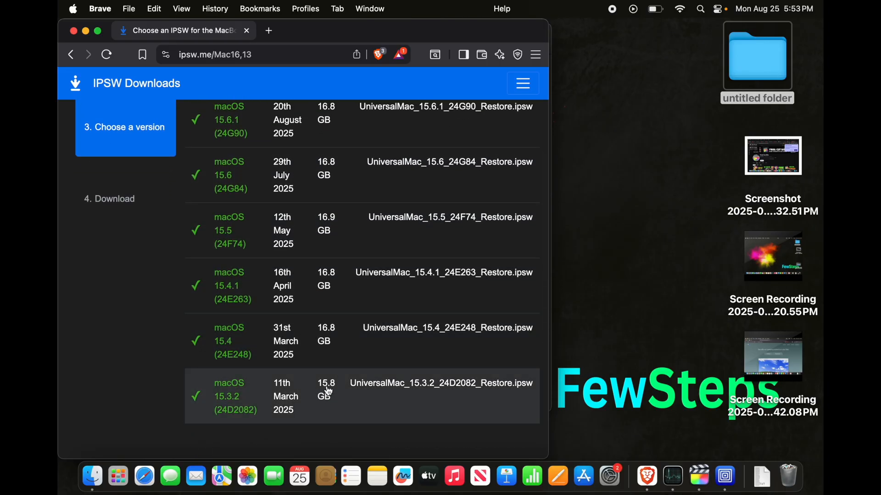
{"action": "scroll", "scroll_direction": "up", "scroll_amount": 3}
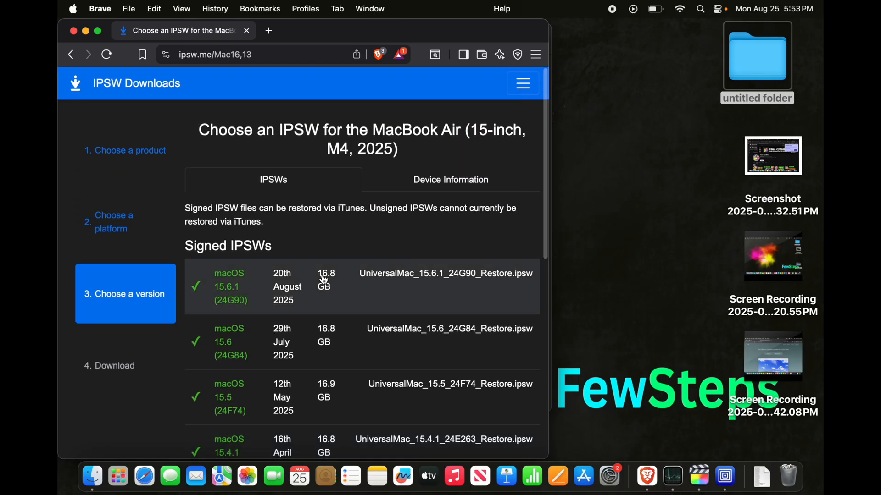
{"action": "scroll", "scroll_direction": "down", "scroll_amount": 3}
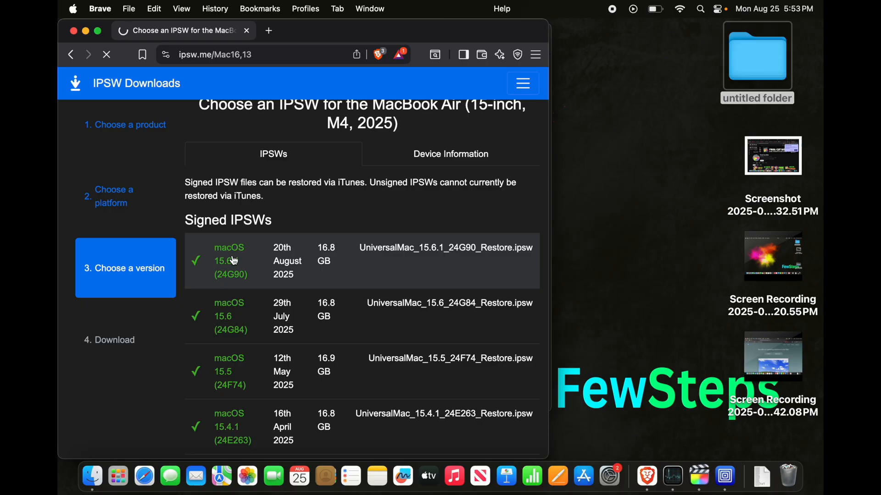
Step: Open the macOS 15.6.1 (24G90) release and review its 16.8 GB firmware details
{"action": "left_click", "coordinate": [229, 260]}
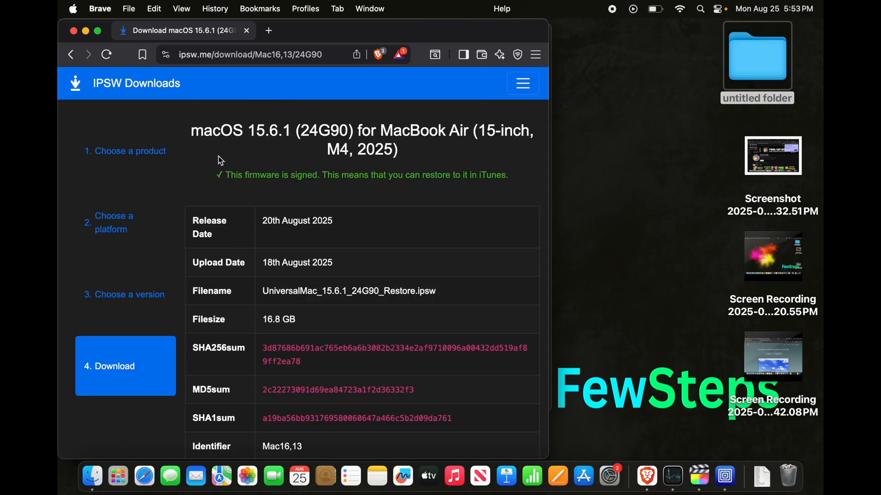
{"action": "mouse_move", "coordinate": [281, 138]}
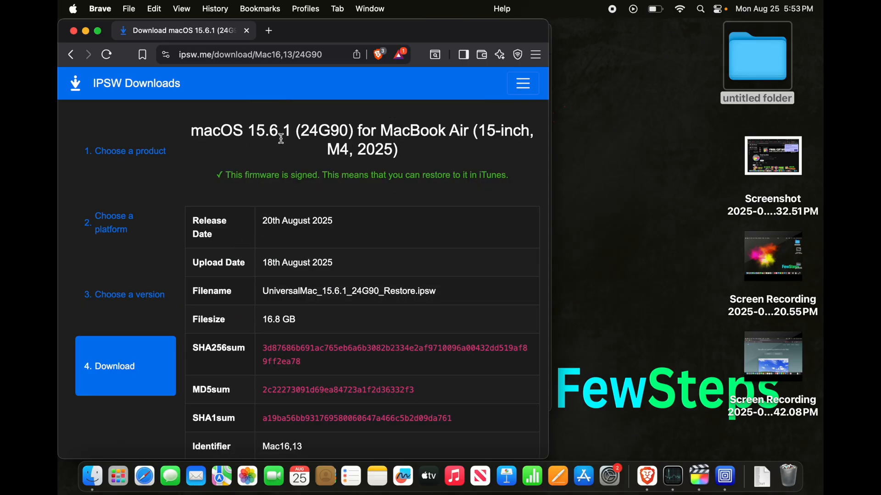
{"action": "mouse_move", "coordinate": [328, 145]}
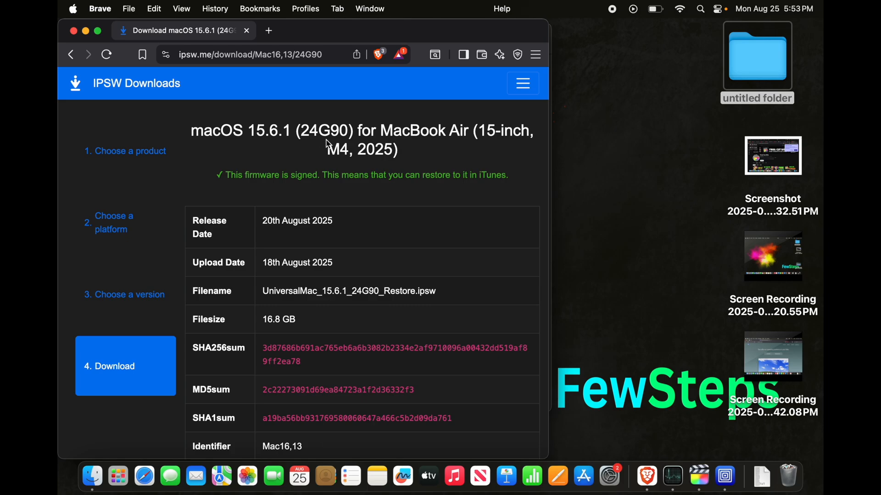
{"action": "mouse_move", "coordinate": [514, 137]}
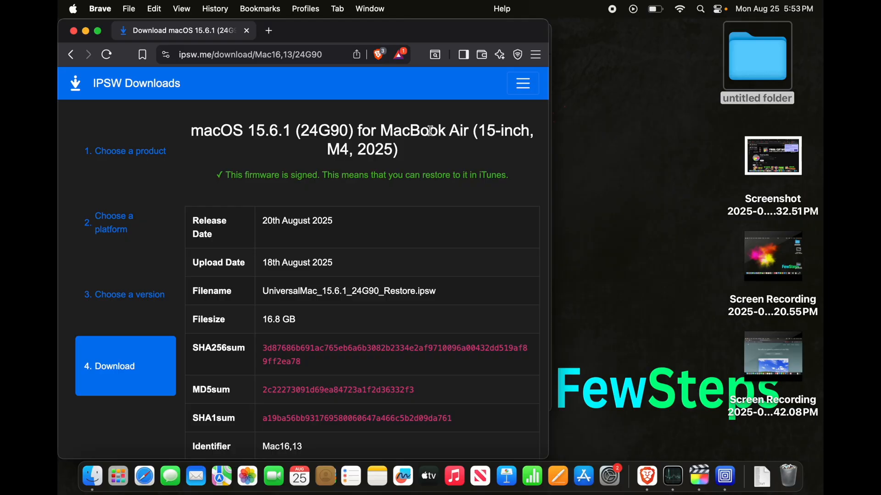
{"action": "mouse_move", "coordinate": [275, 191]}
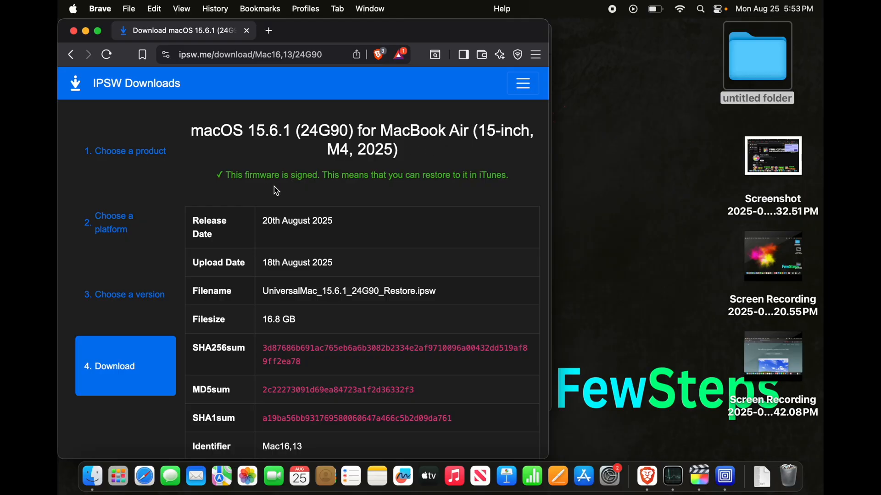
{"action": "mouse_move", "coordinate": [306, 189]}
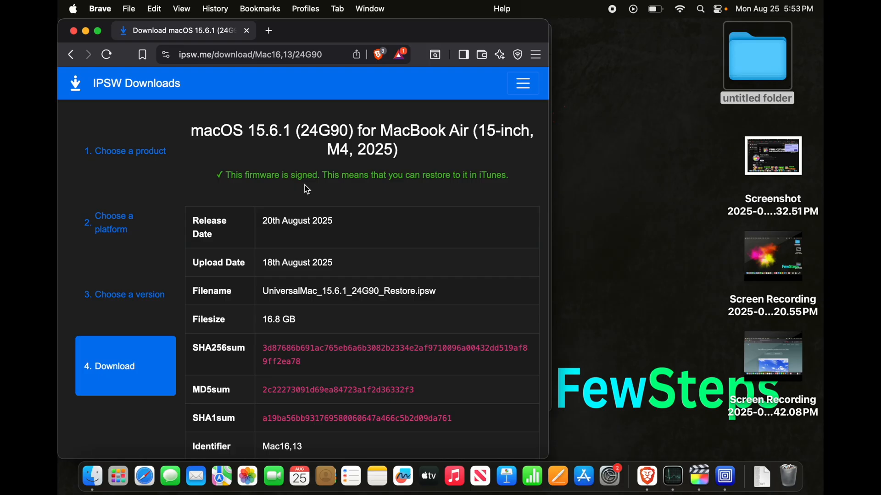
{"action": "mouse_move", "coordinate": [435, 189]}
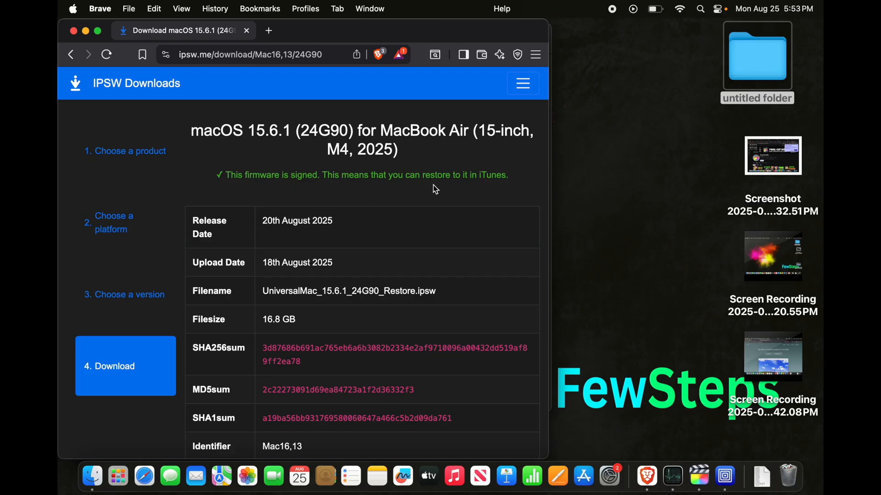
{"action": "mouse_move", "coordinate": [488, 188]}
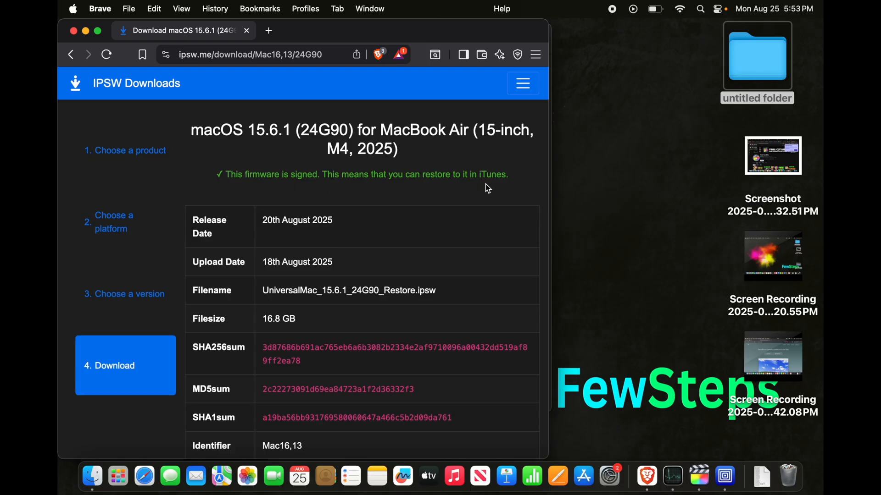
{"action": "scroll", "scroll_direction": "down", "scroll_amount": 3}
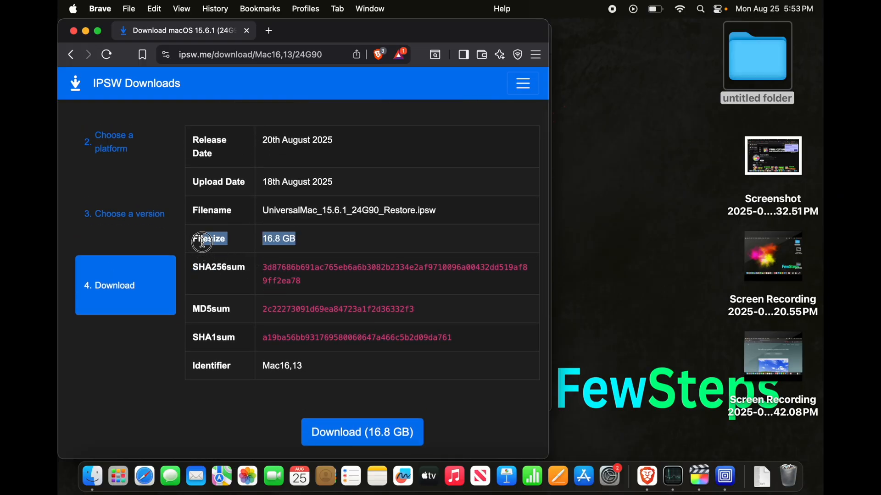
{"action": "scroll", "scroll_direction": "down", "scroll_amount": 3}
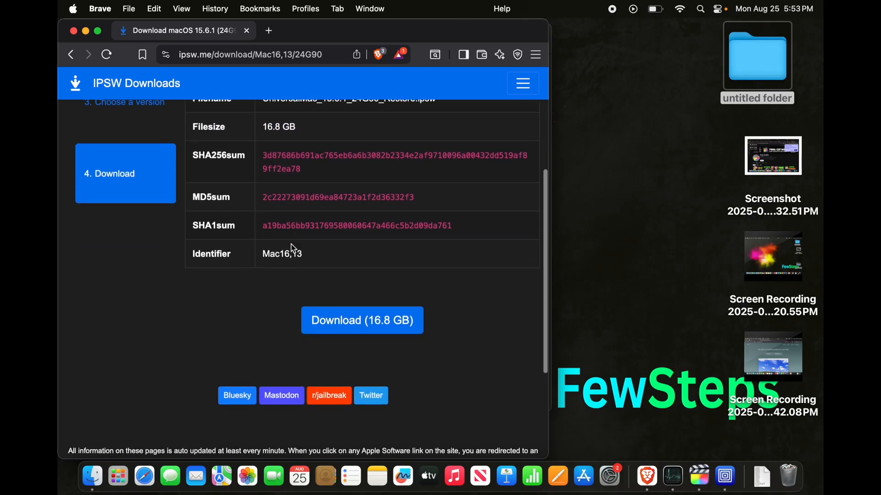
{"action": "scroll", "scroll_direction": "down", "scroll_amount": 3}
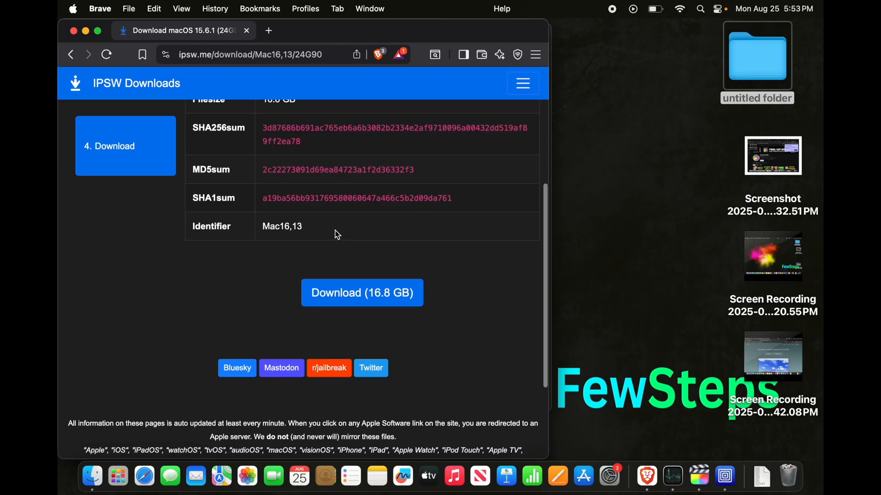
{"action": "scroll", "scroll_direction": "up", "scroll_amount": 3}
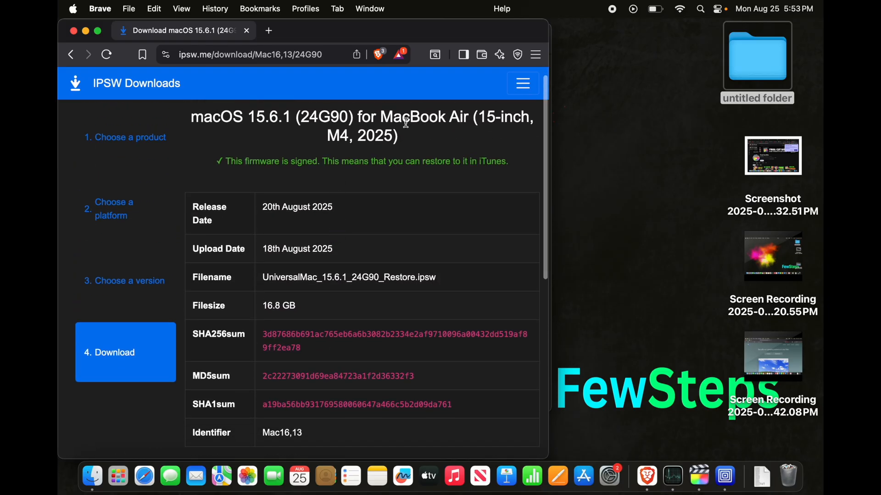
{"action": "mouse_move", "coordinate": [291, 195]}
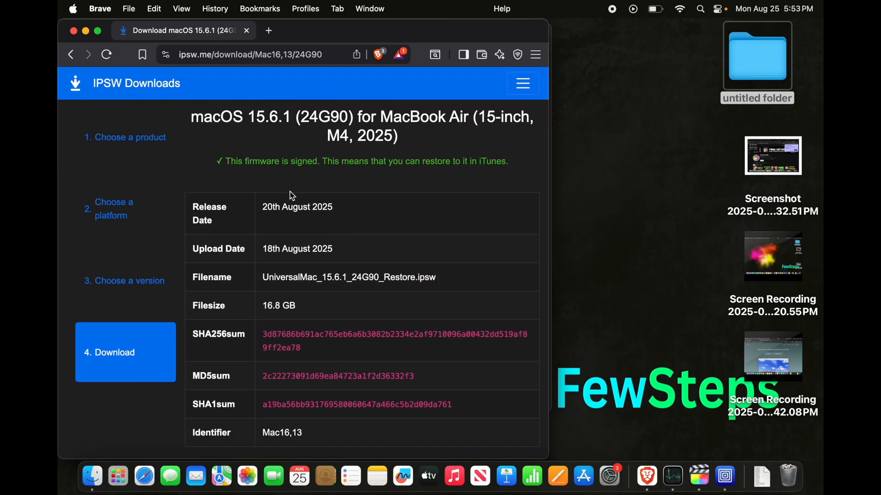
{"action": "scroll", "scroll_direction": "down", "scroll_amount": 3}
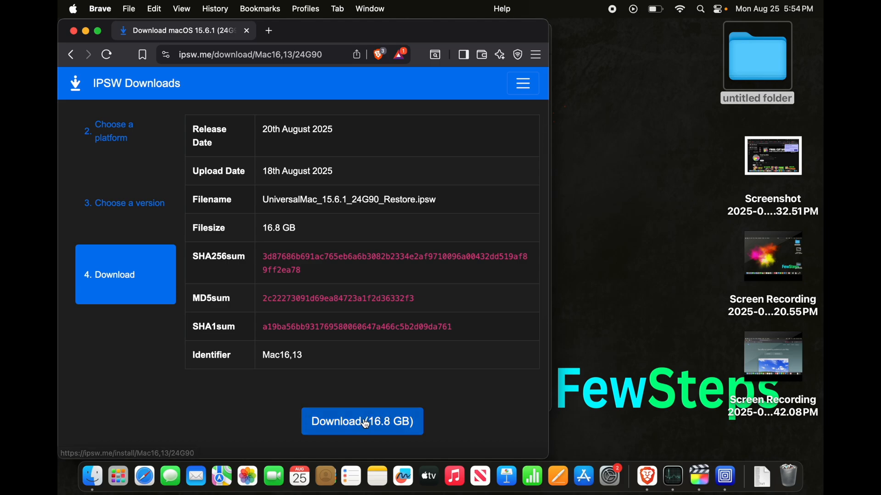
Step: Download UniversalMac_15.6.1_24G90_Restore.ipsw (16.8 GB) and save it to Downloads
{"action": "left_click", "coordinate": [362, 421]}
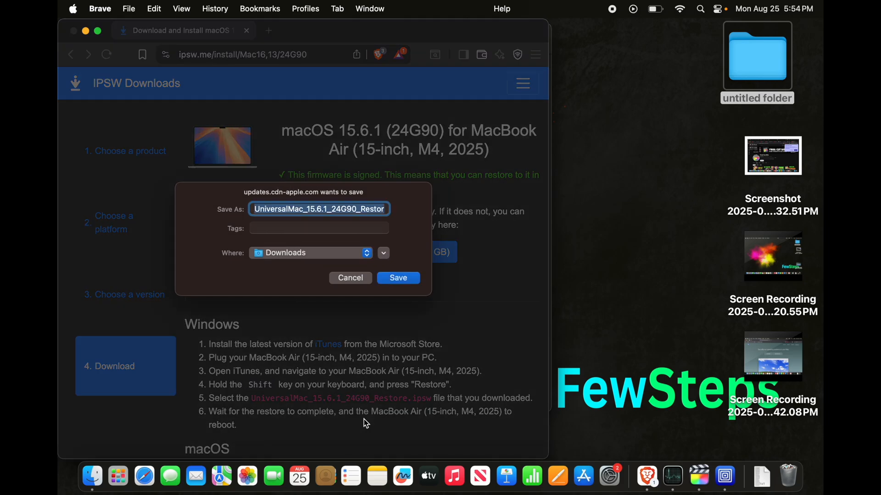
{"action": "mouse_move", "coordinate": [244, 249]}
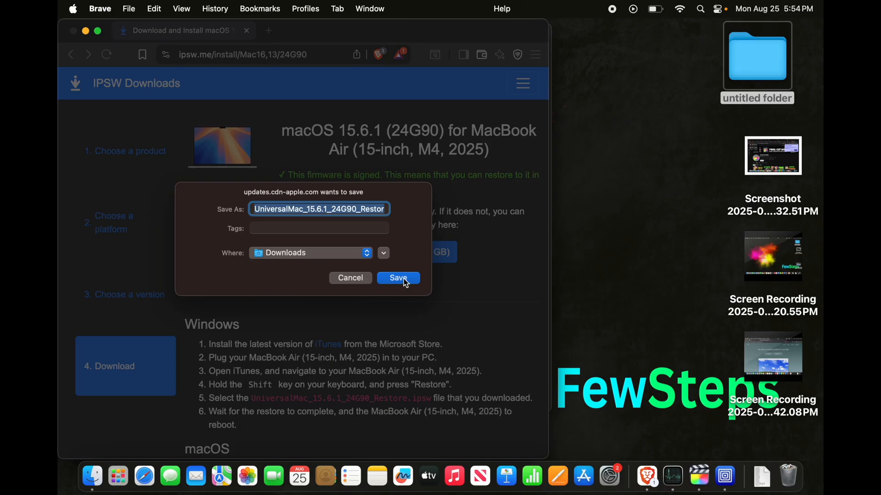
{"action": "left_click", "coordinate": [398, 278]}
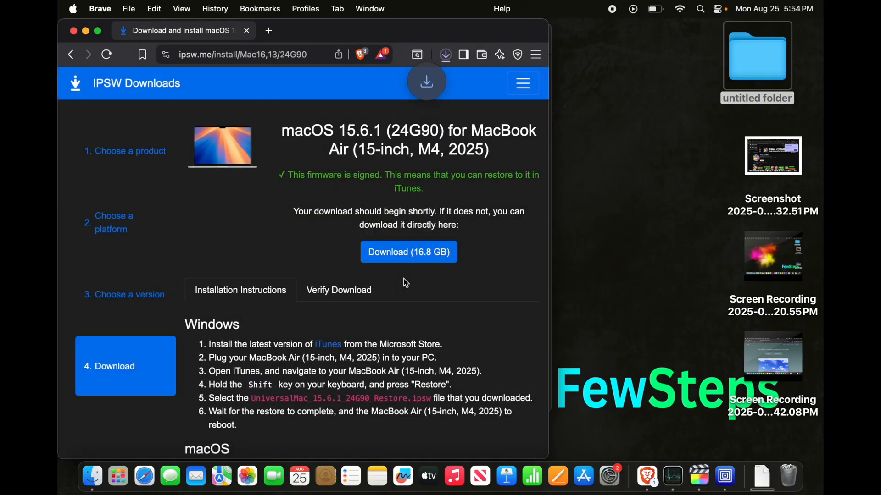